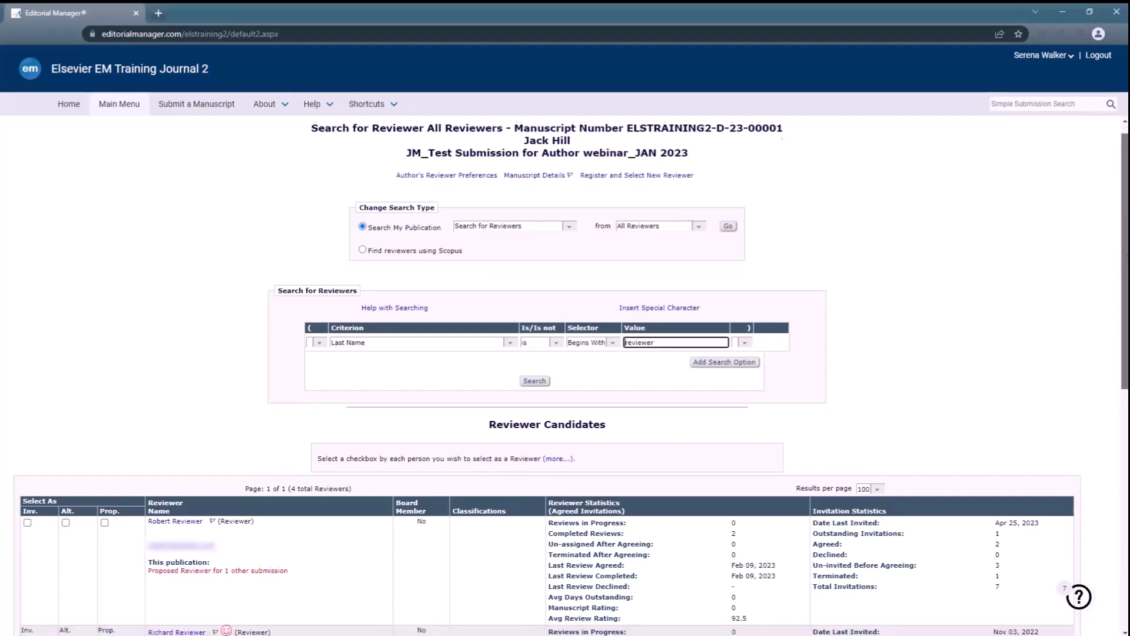
Mark Test Reviewer for invitation in the Reviewer Candidates list and proceed with the selection.
scroll(down, 3)
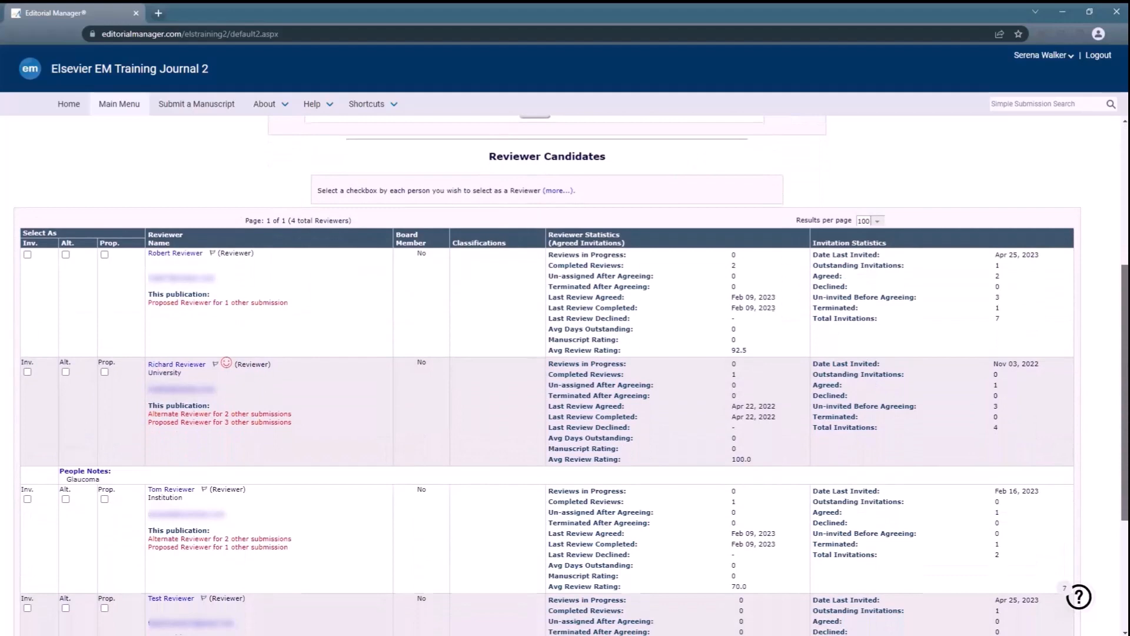
scroll(down, 3)
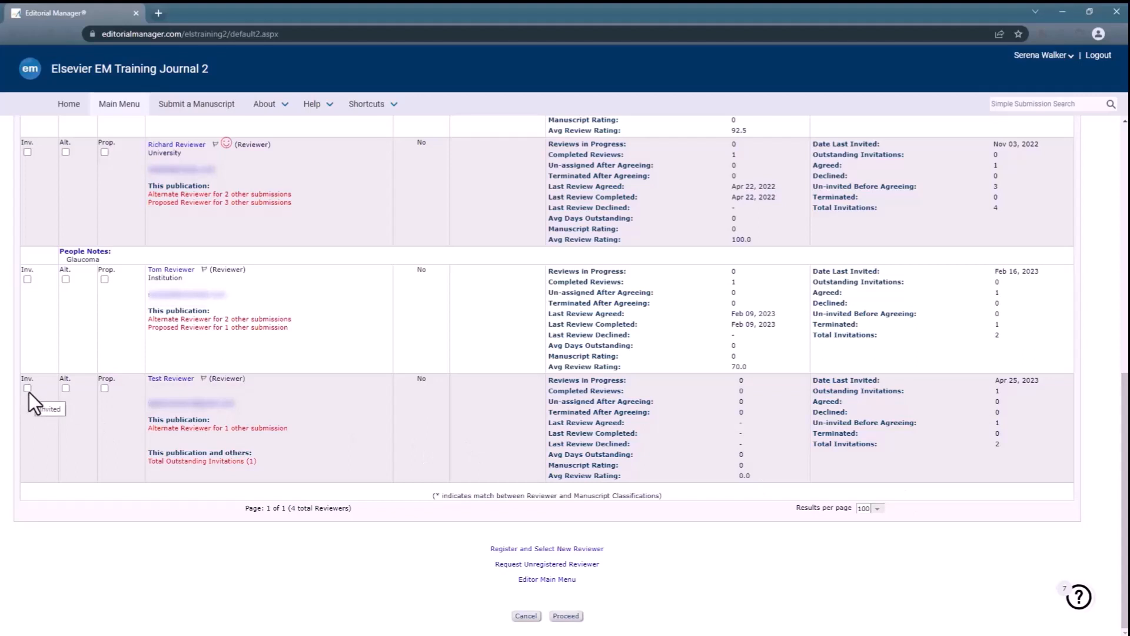
click(27, 388)
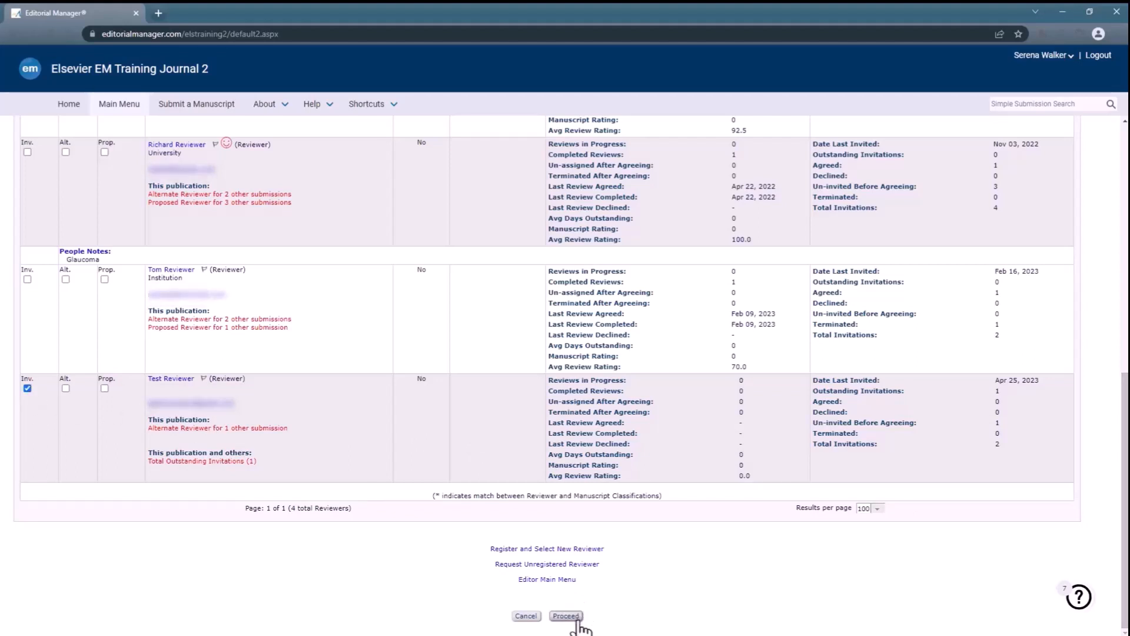
click(566, 616)
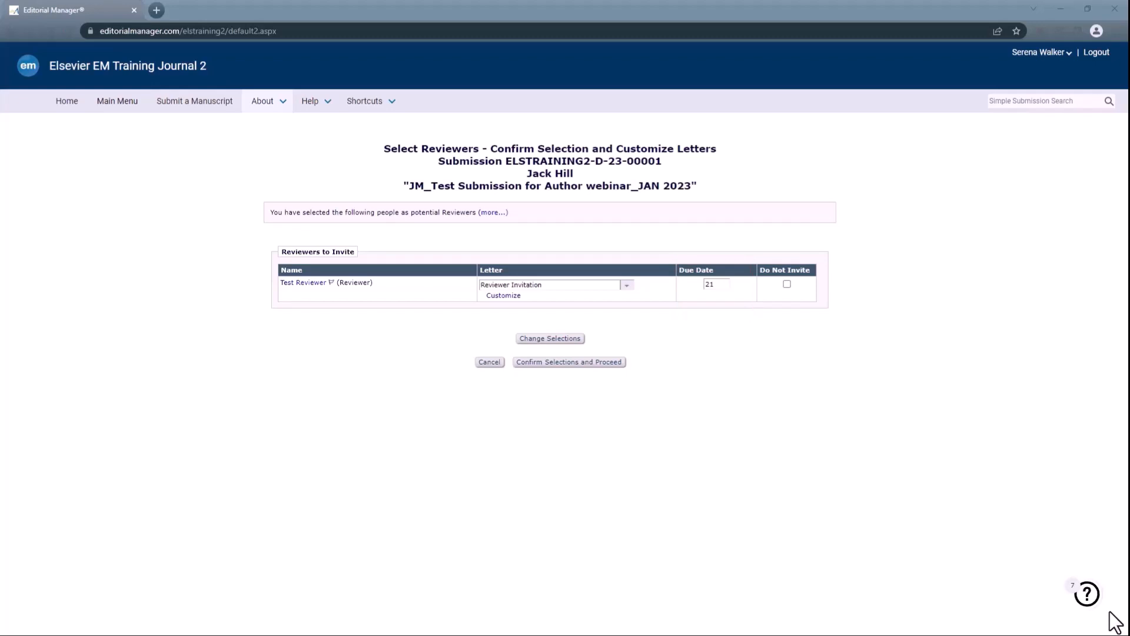
mouse_move(702, 429)
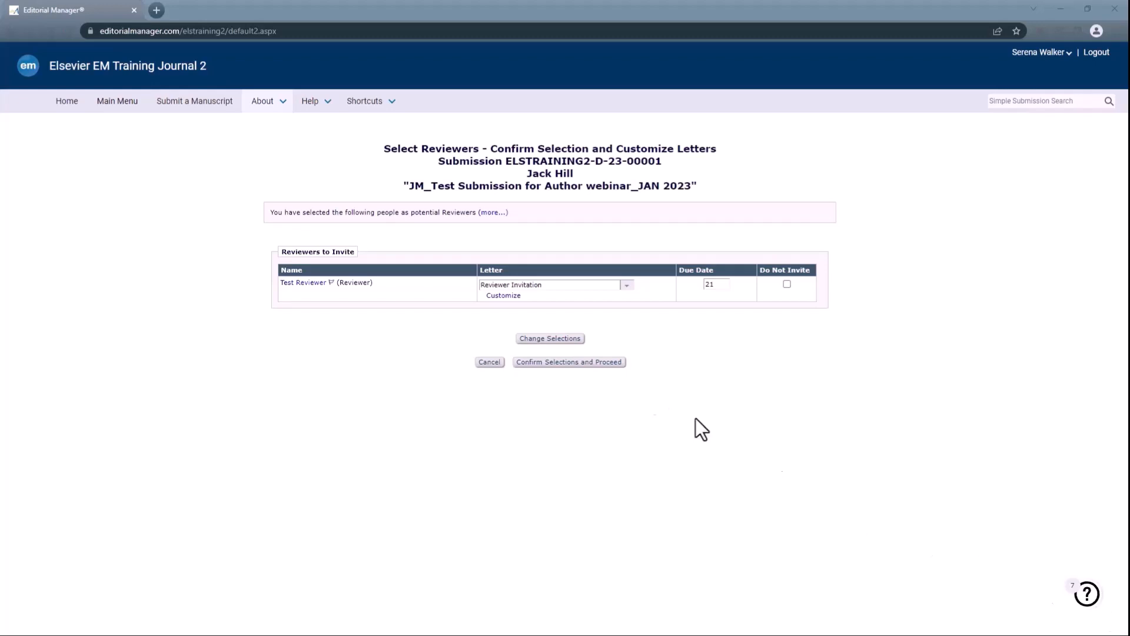
Confirm inviting Test Reviewer with the Reviewer Invitation letter and 21-day due date.
click(569, 361)
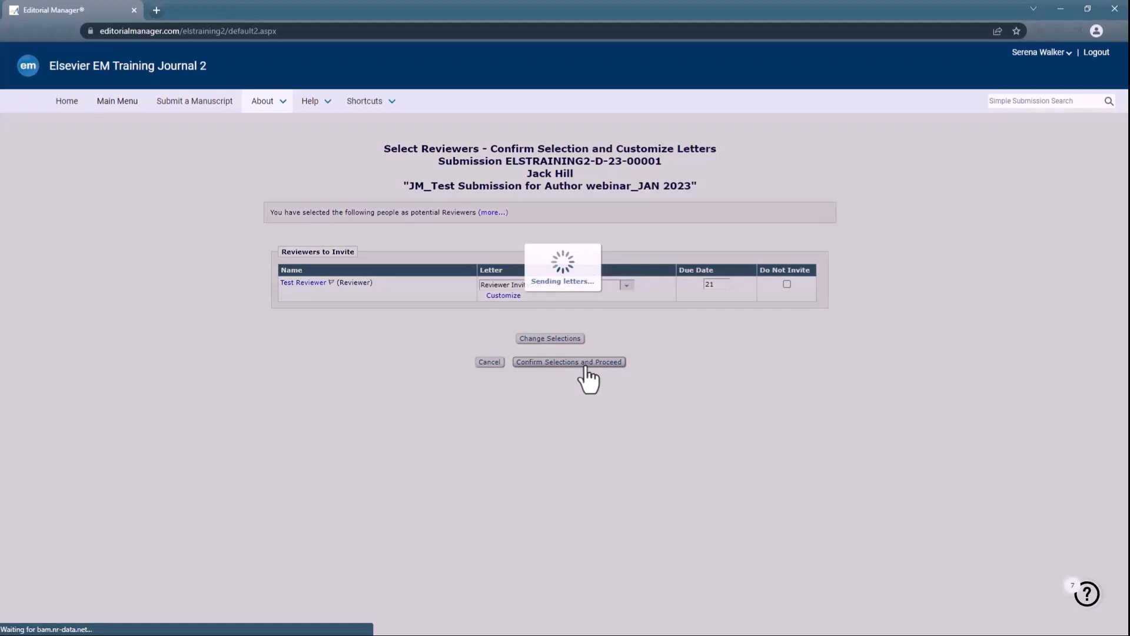
Finish sending the letters and reach the Reviewer Selection Summary for ELSTRAINING2-D-23-00001.
click(568, 361)
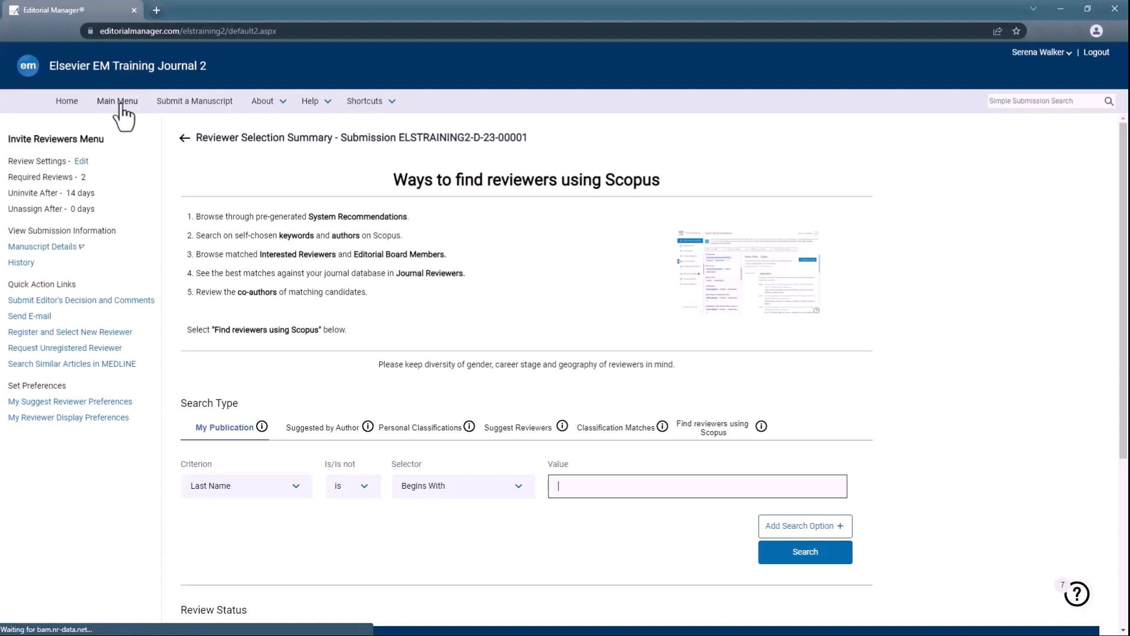
Return to the editor main menu and bring up the submissions under review.
click(116, 101)
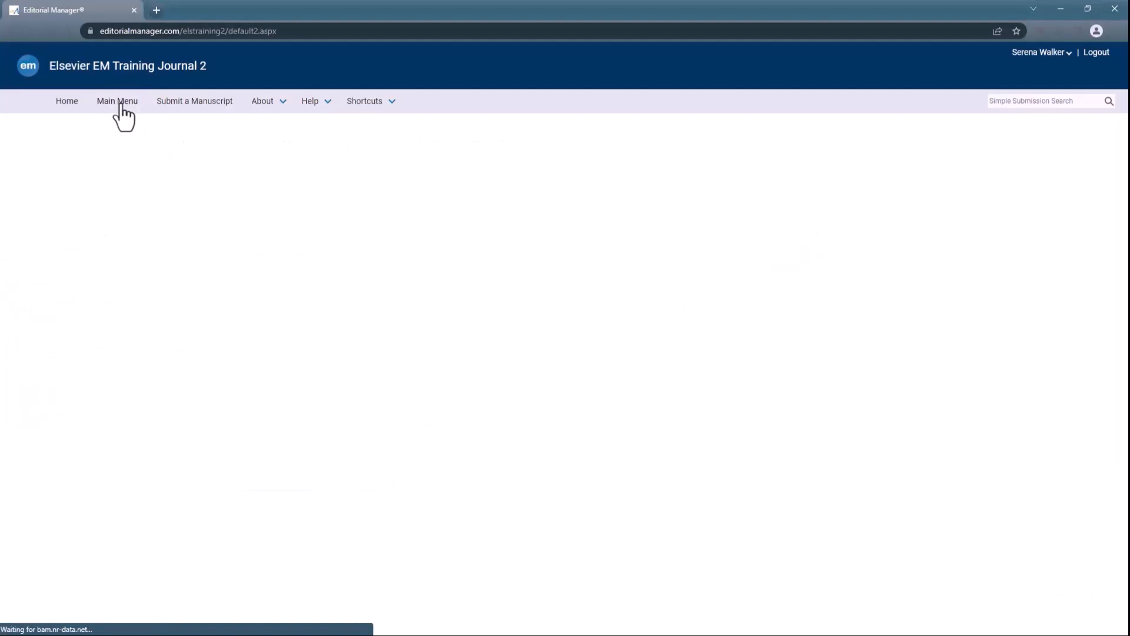
click(116, 100)
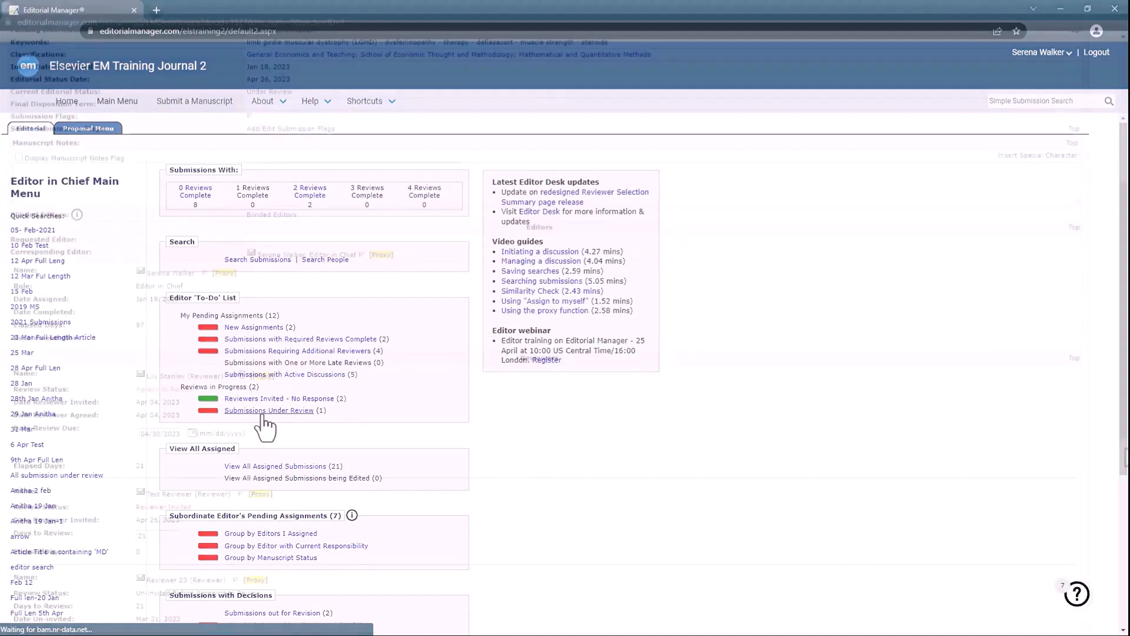
click(270, 410)
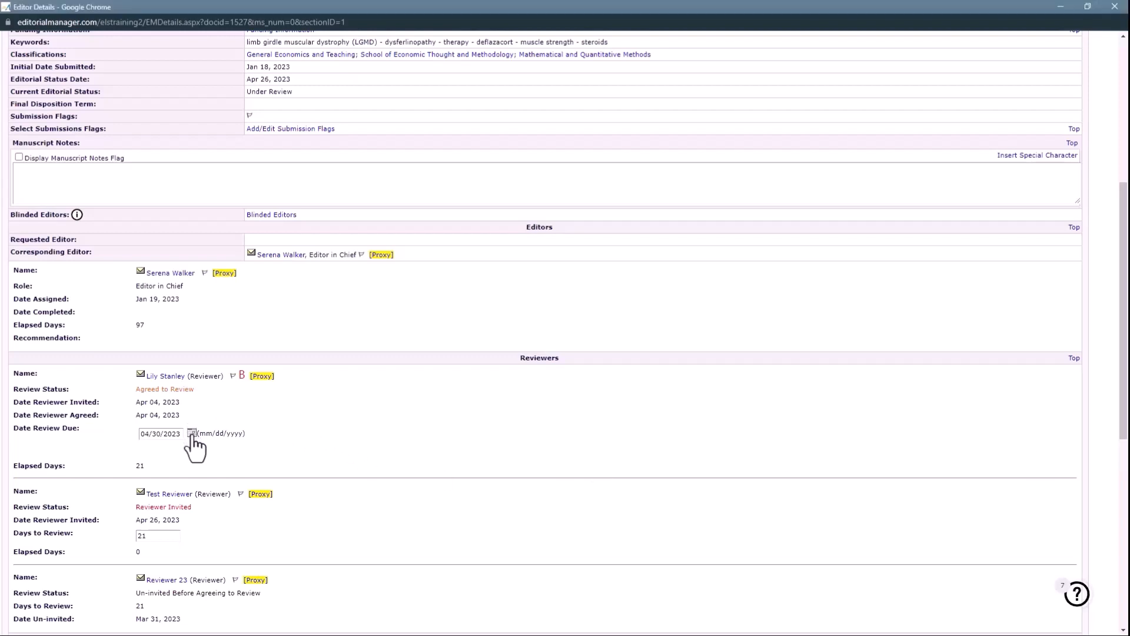
click(192, 434)
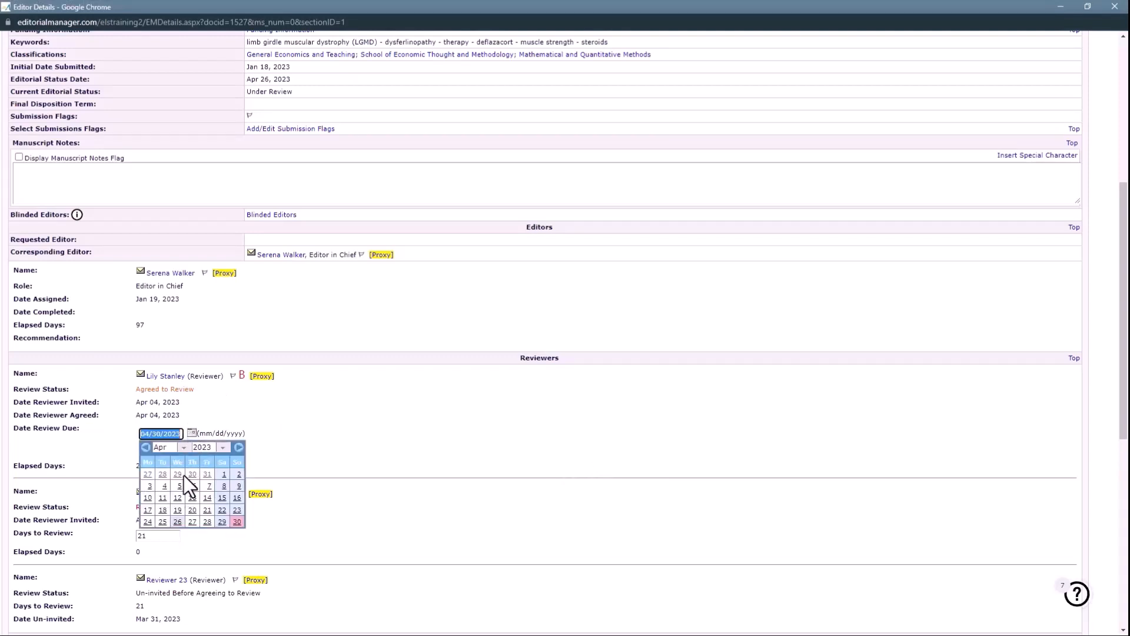
click(170, 447)
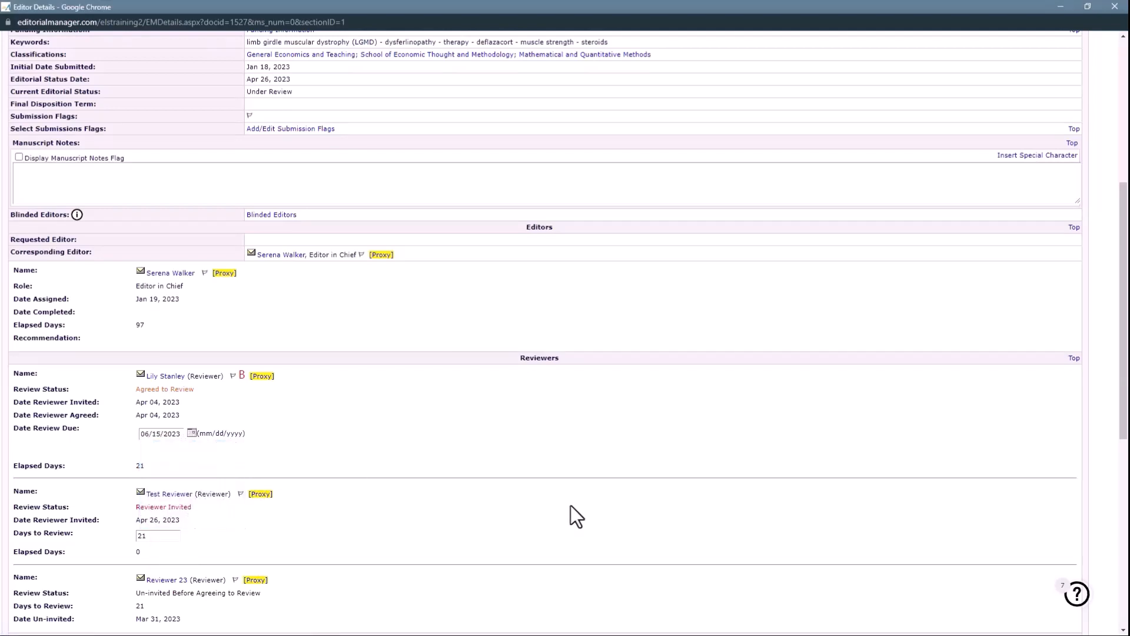
scroll(down, 3)
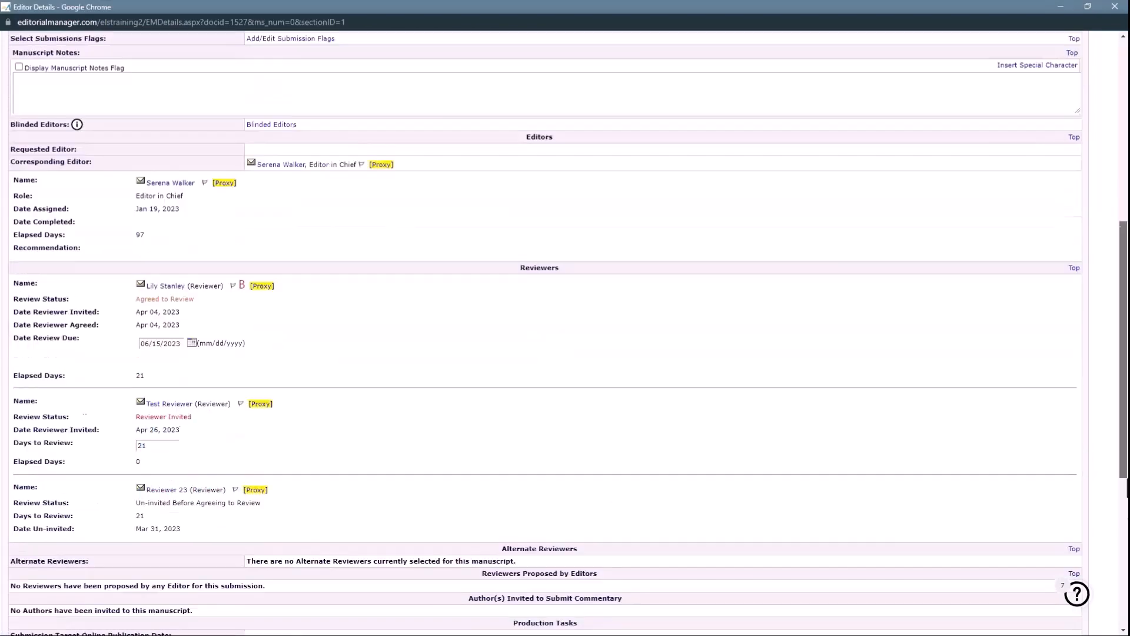
scroll(down, 3)
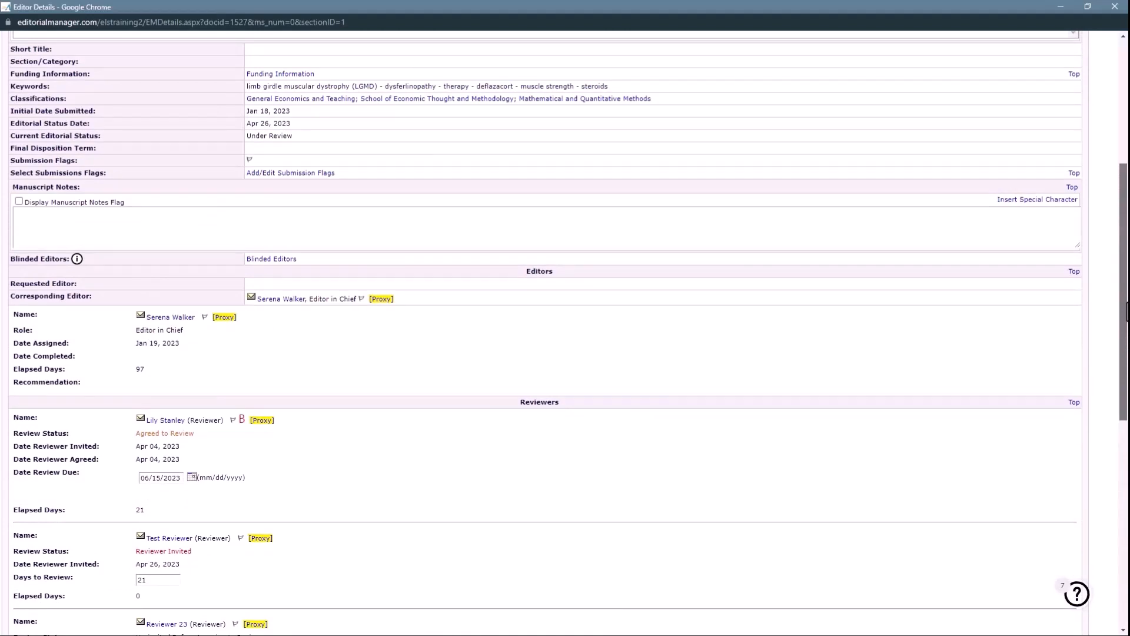
mouse_move(516, 472)
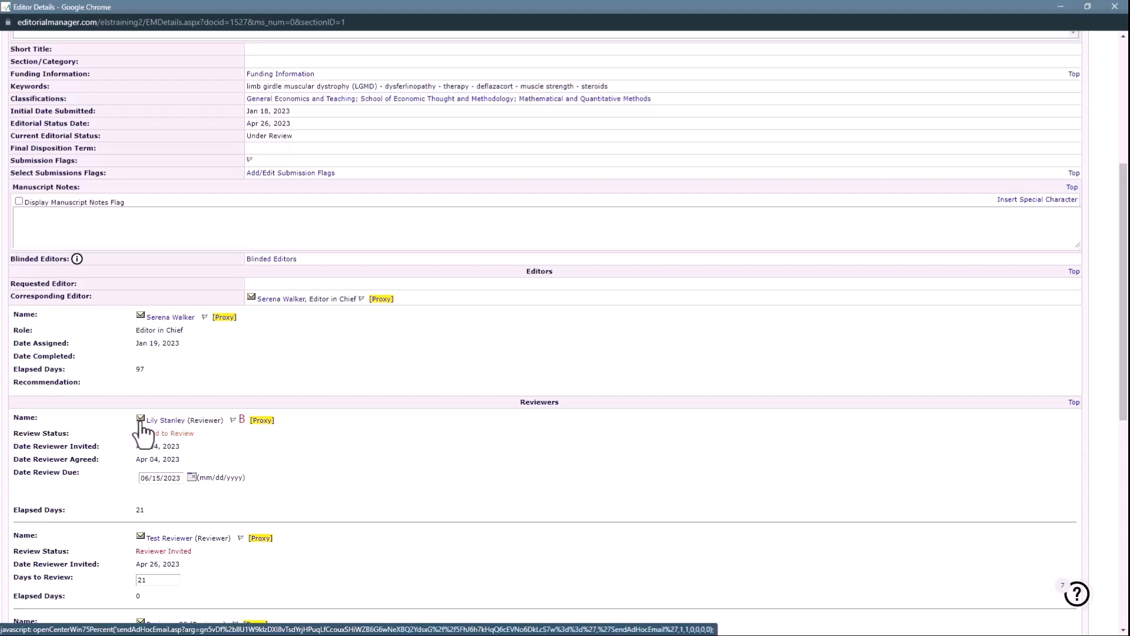
Begin an ad hoc email to the agreed reviewer using the Editor Query to reviewer(s) letter for customizing.
click(140, 420)
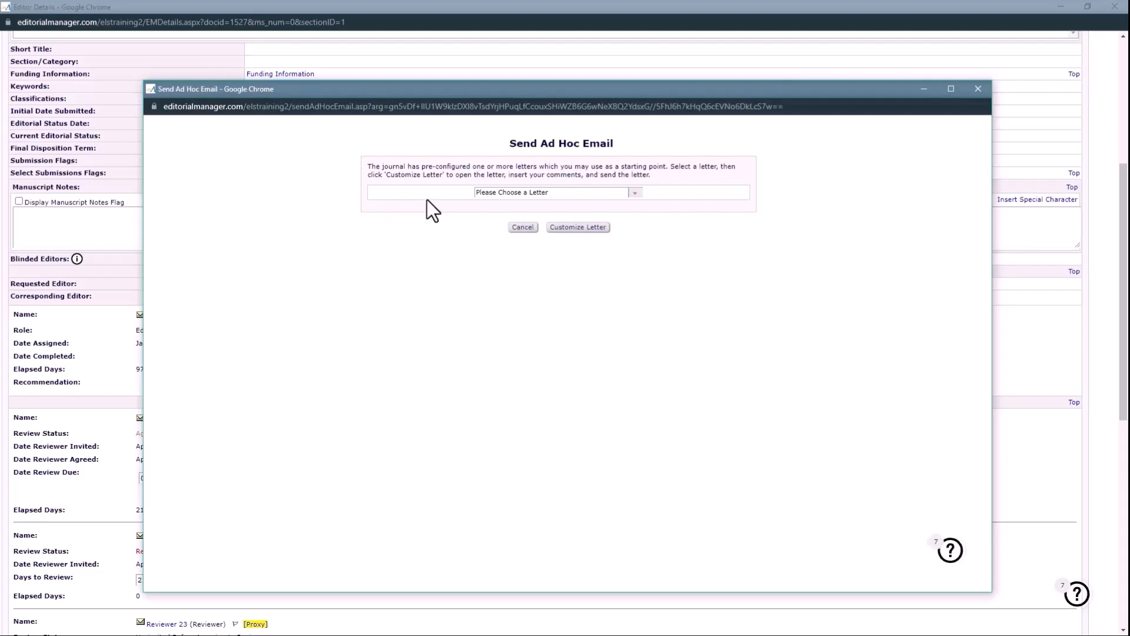
mouse_move(626, 209)
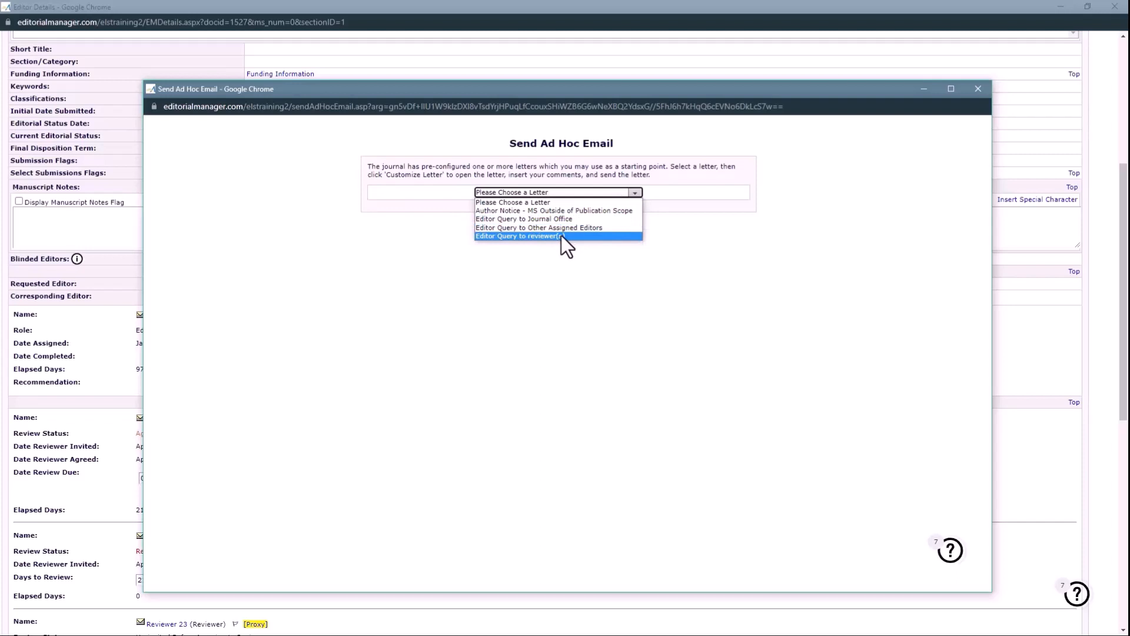
click(518, 235)
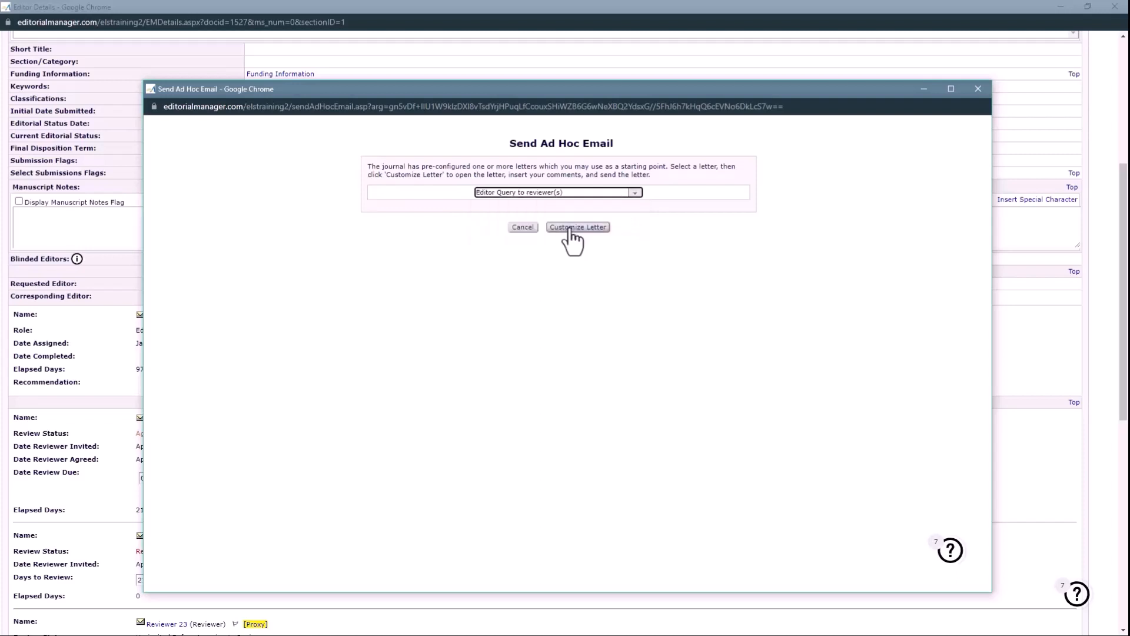
click(577, 227)
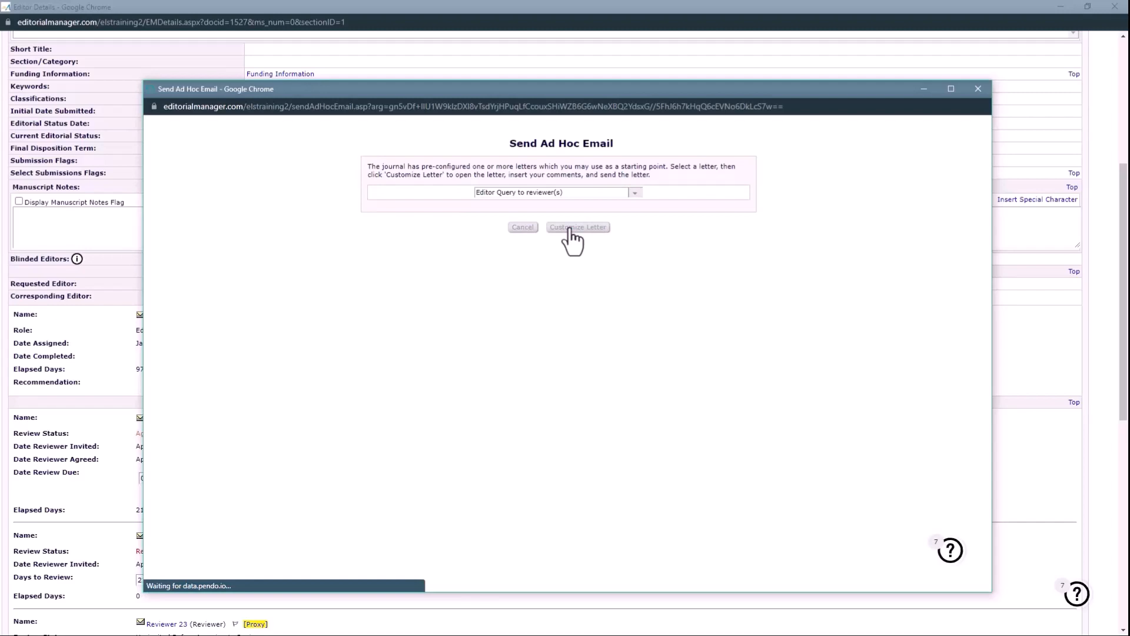